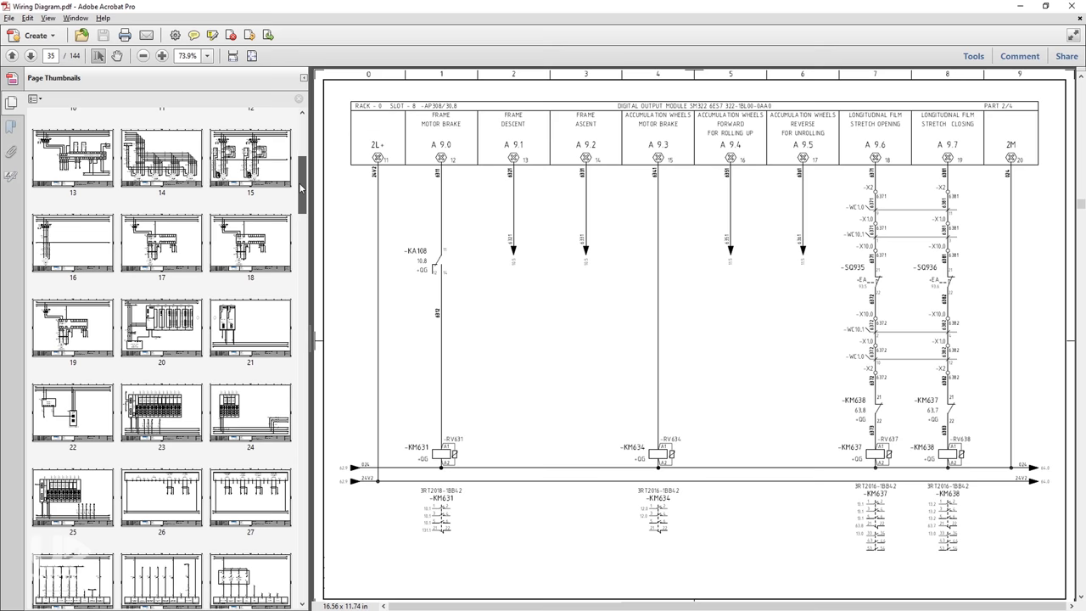
# - Scroll through the YouTube 'wiring diagram' search results
pyautogui.scroll(-3)
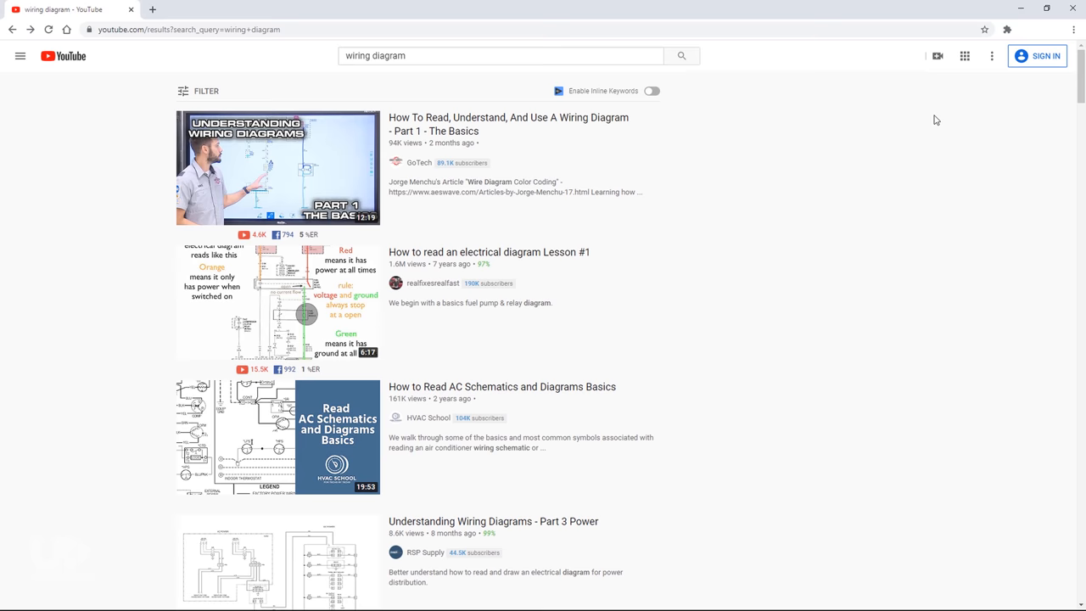
pyautogui.scroll(-3)
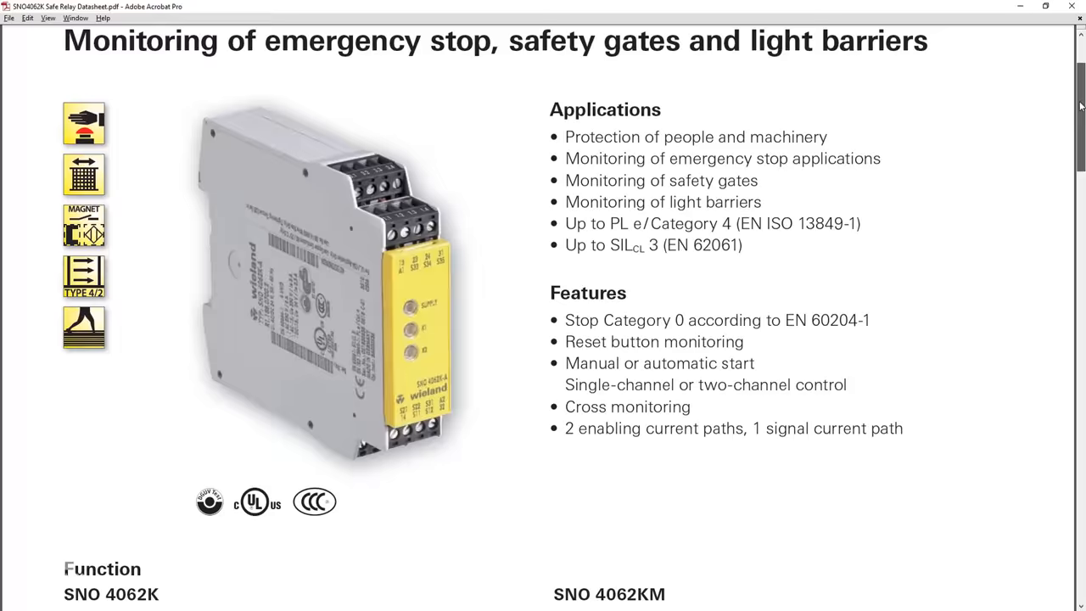
pyautogui.scroll(-3)
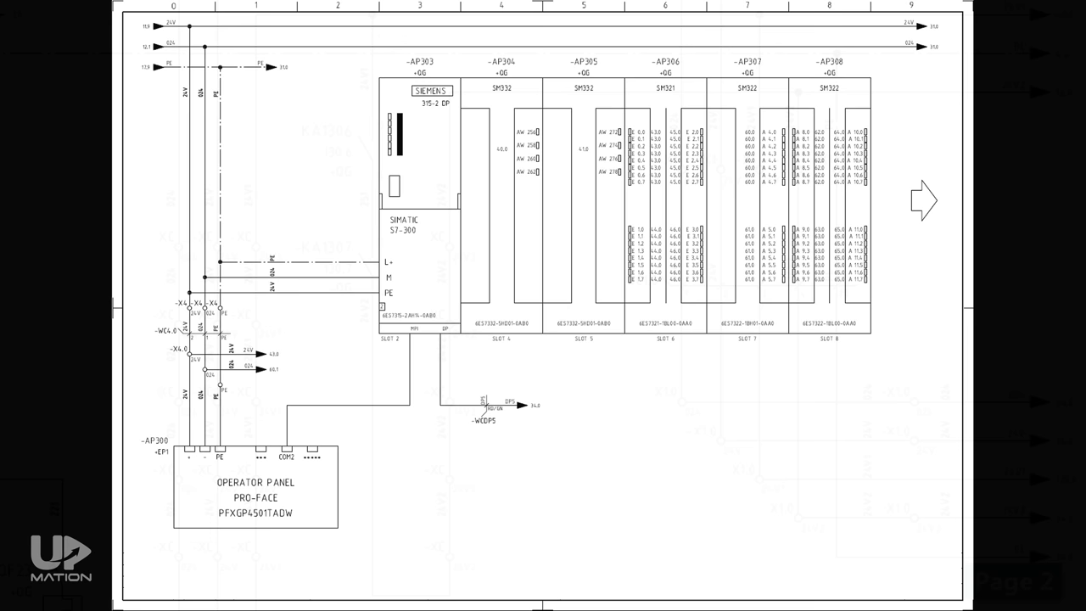
# - Advance from the Siemens S7-300 rack page to the analog output module wiring page
pyautogui.click(923, 201)
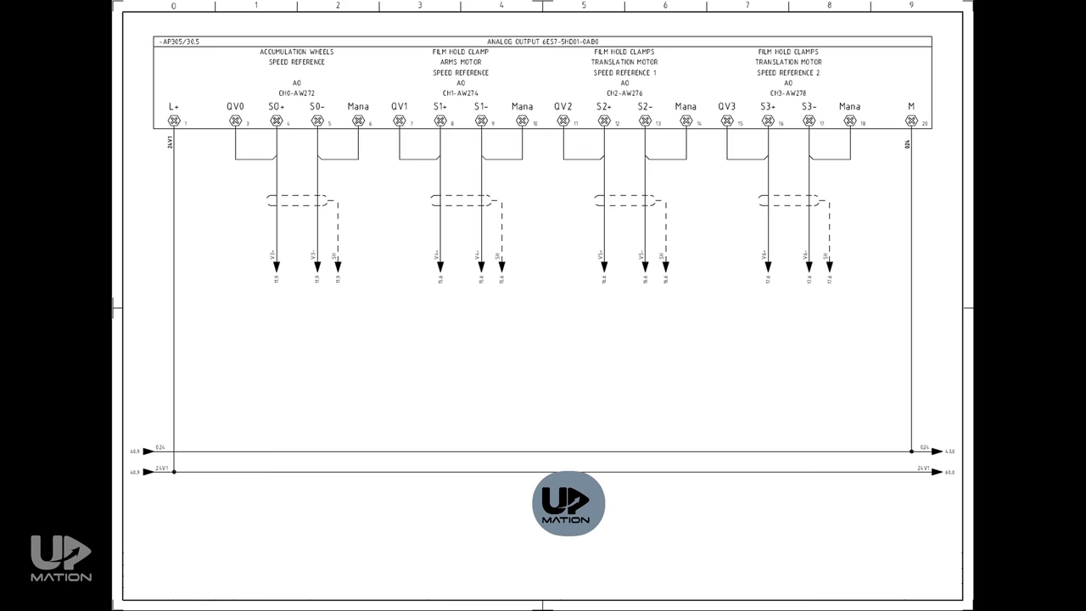